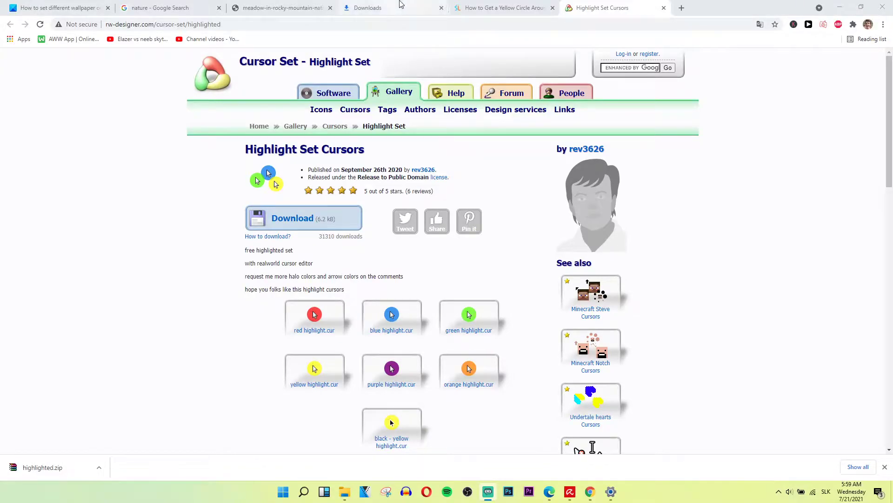
- Switch to the yellow circle pointer guide tab and scroll down to Step 1
click(501, 8)
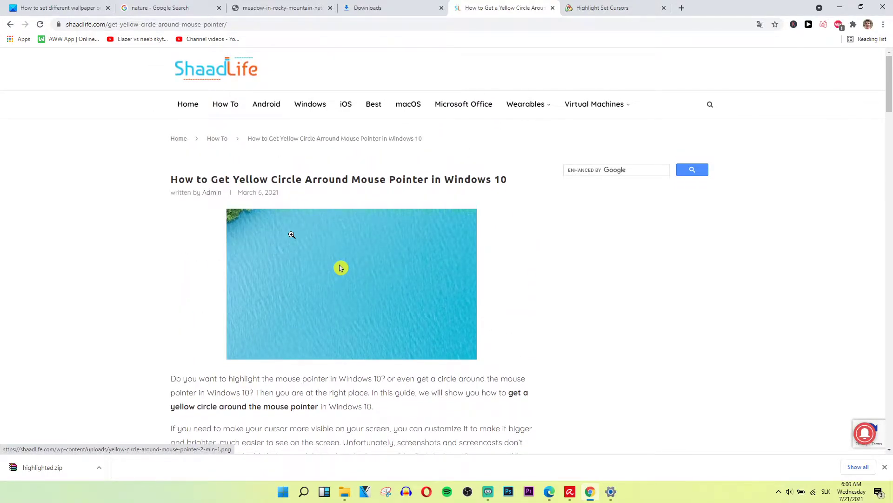
scroll(down, 3)
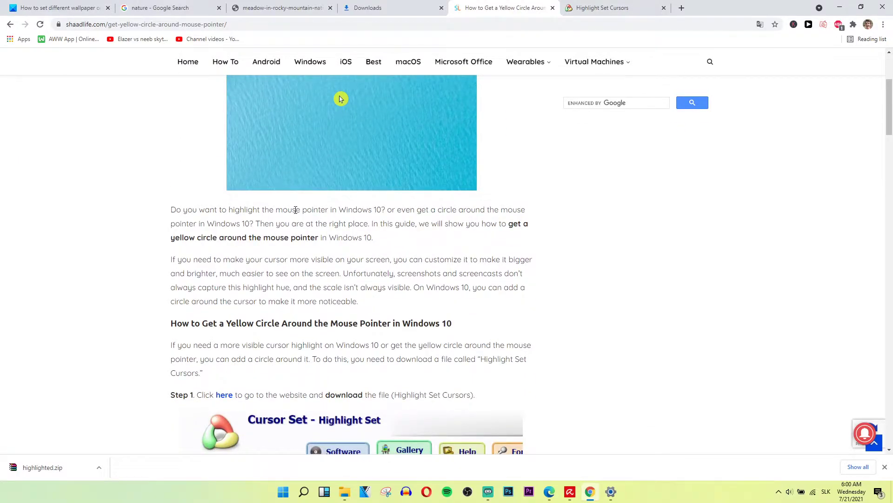
scroll(down, 3)
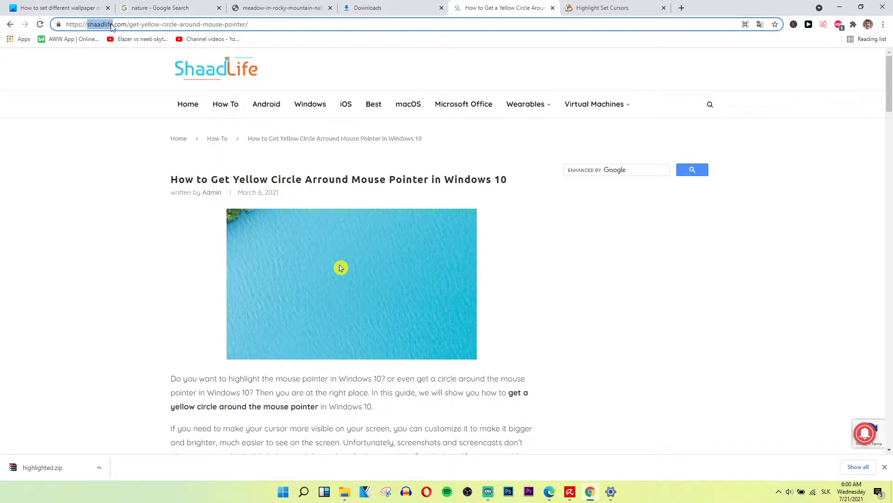
scroll(down, 3)
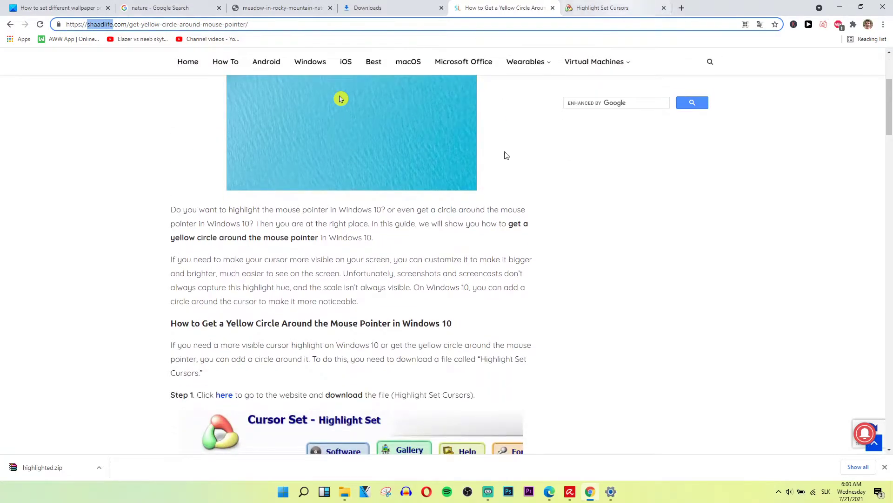
- Follow the guide's link to RW Designer's Highlight Set page and download the cursor pack
click(224, 394)
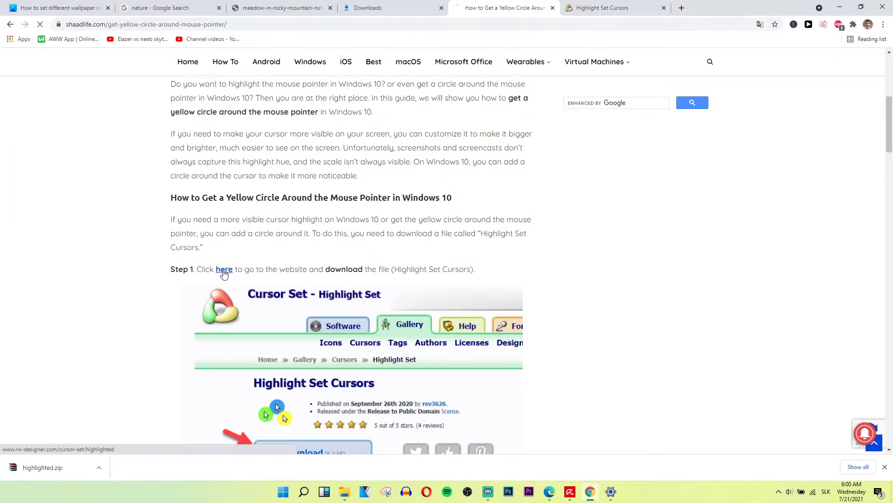
click(224, 269)
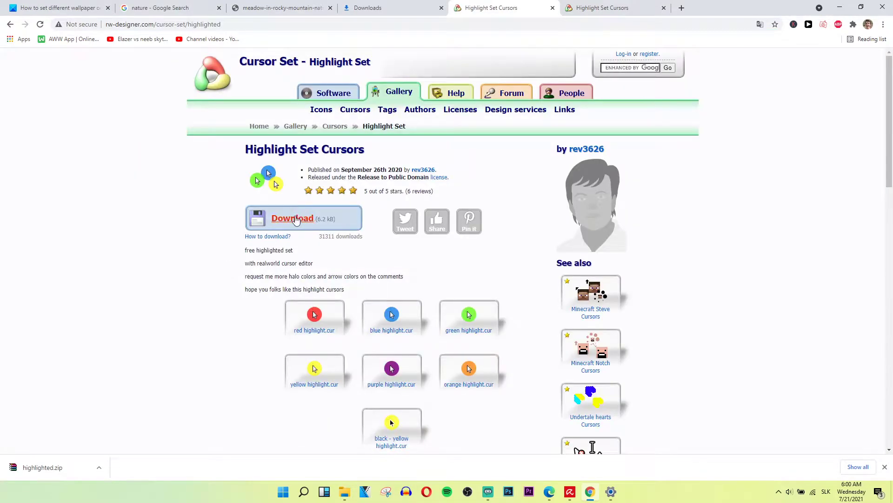
click(292, 219)
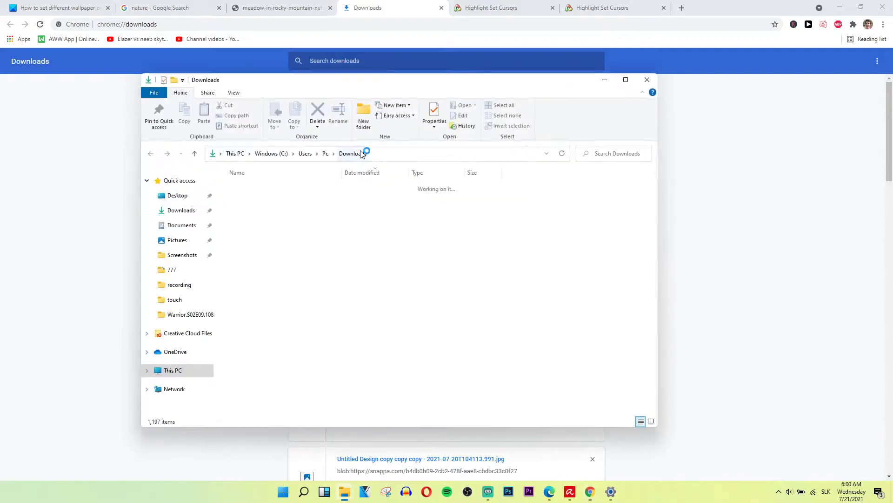
- Check the extract options for 'highlighted (1)', then open the archive in File Explorer
right_click(251, 200)
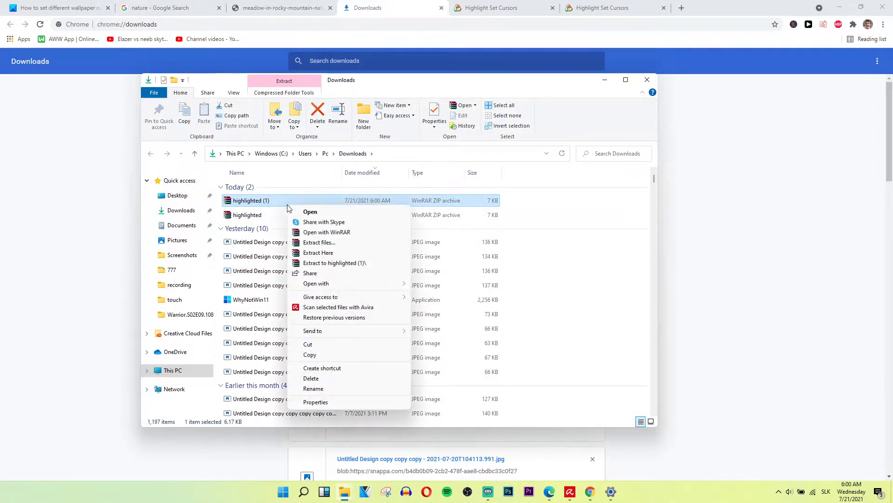
mouse_move(327, 267)
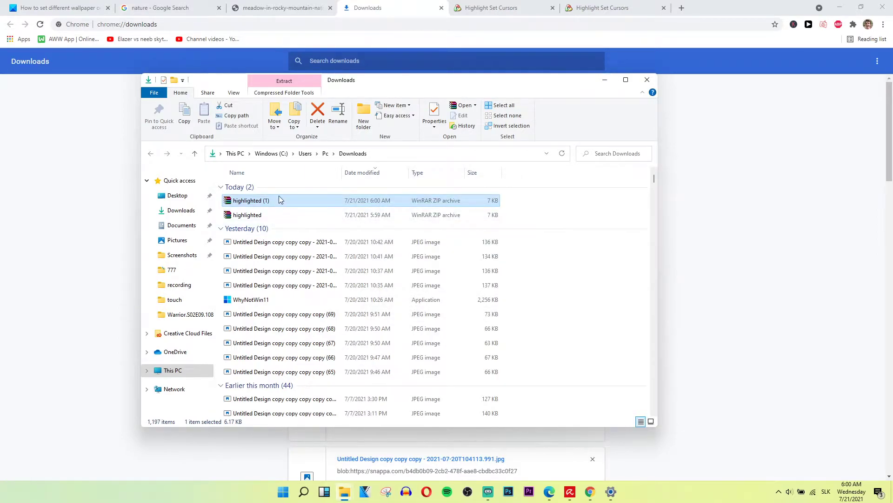
double_click(250, 200)
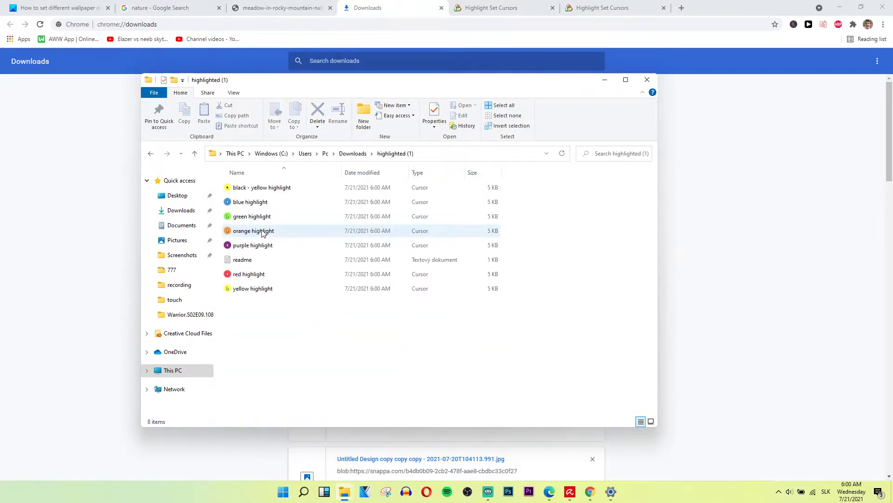
click(253, 230)
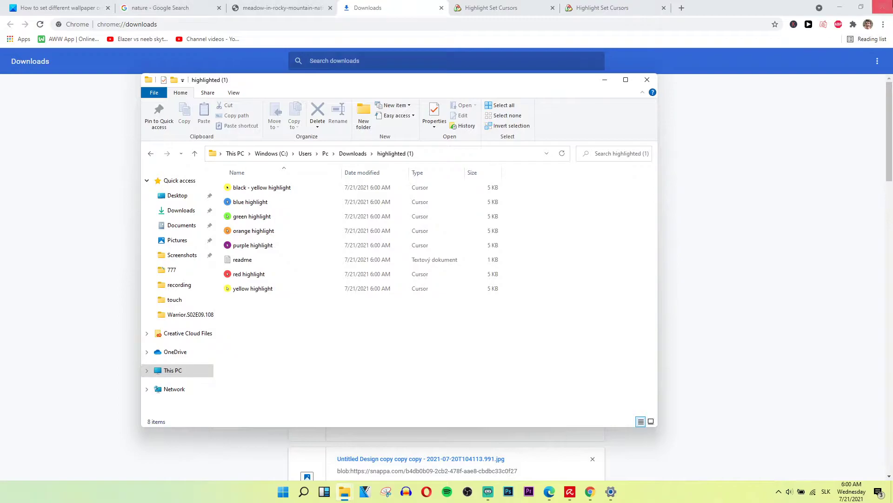
- Return to the ShaadLife guide, review its Mouse Properties steps, and bring back the cursor folder
click(490, 7)
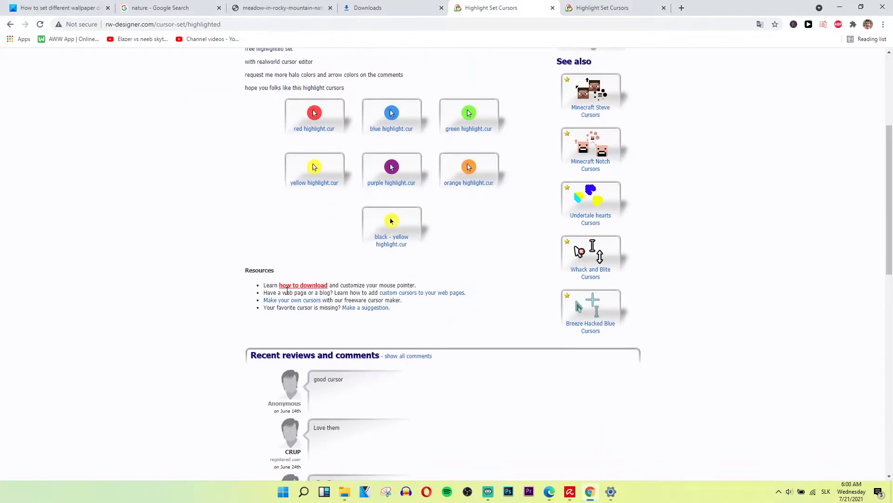
click(279, 8)
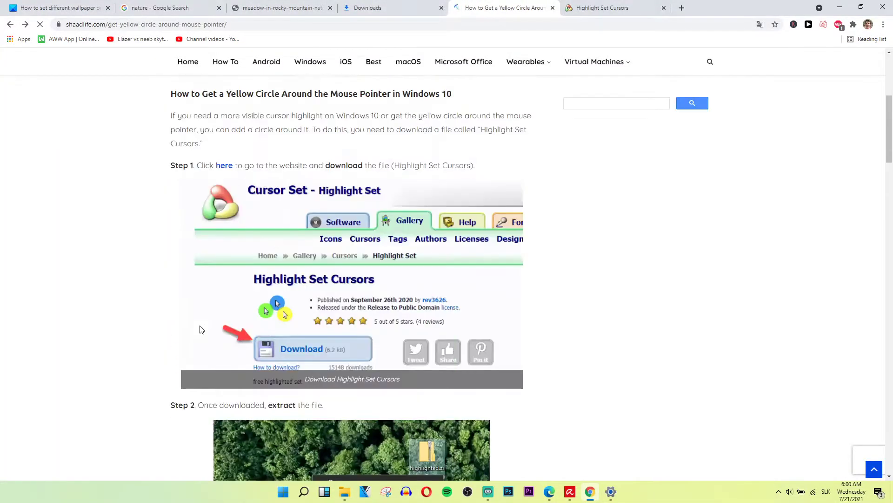
scroll(down, 3)
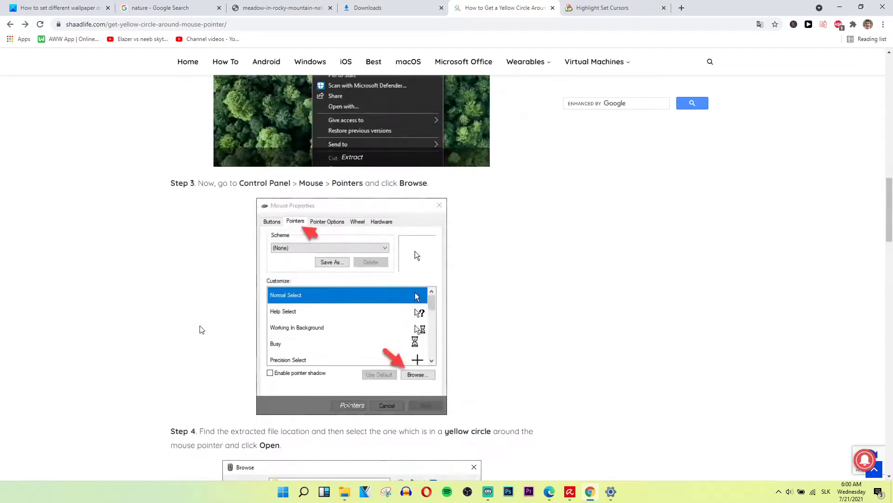
click(418, 374)
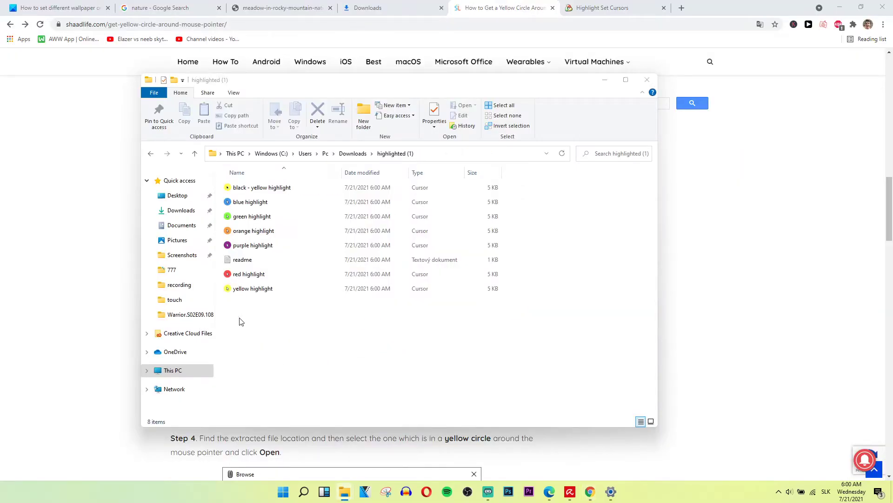
- Search 'cont' to launch Control Panel and go to Mouse under Hardware and Sound
text(cont)
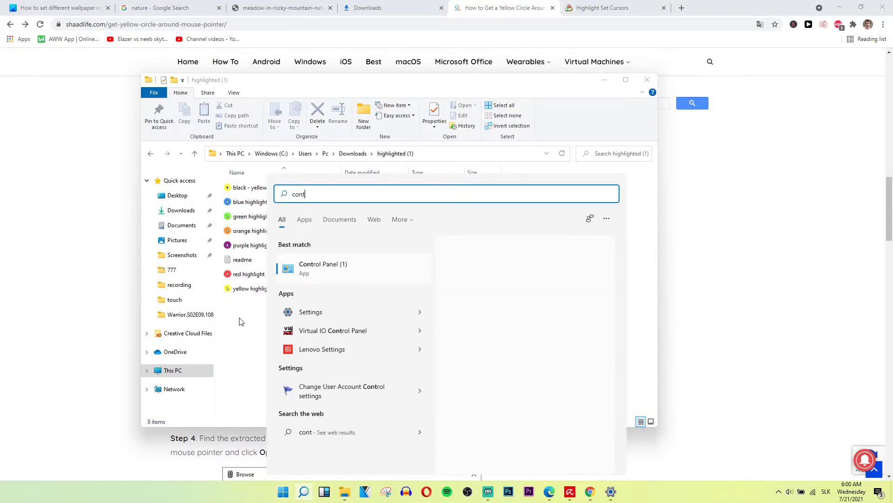
click(323, 268)
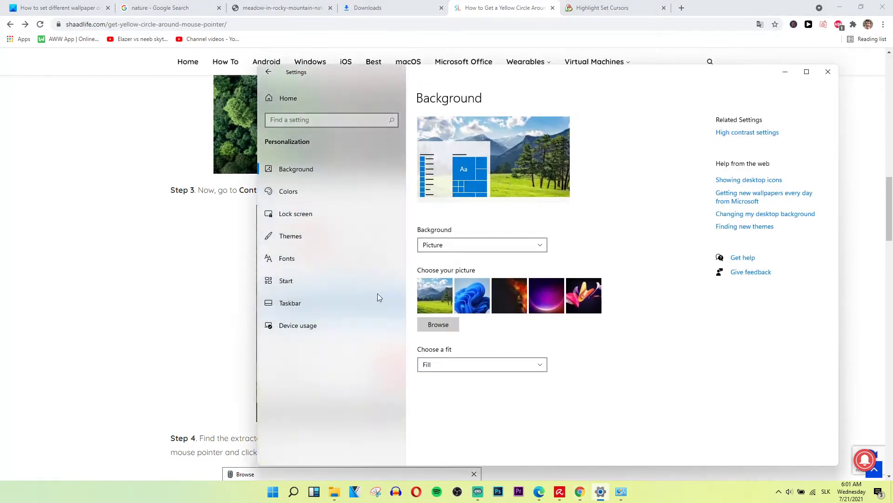
mouse_move(654, 480)
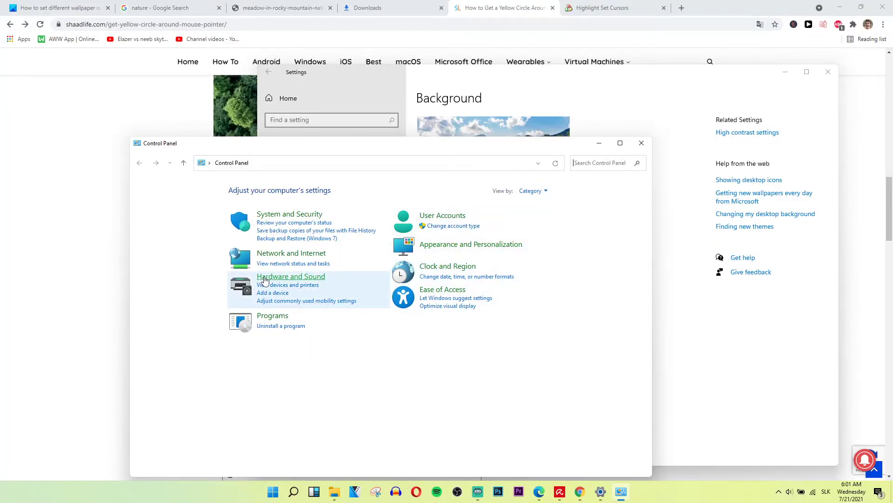
click(290, 276)
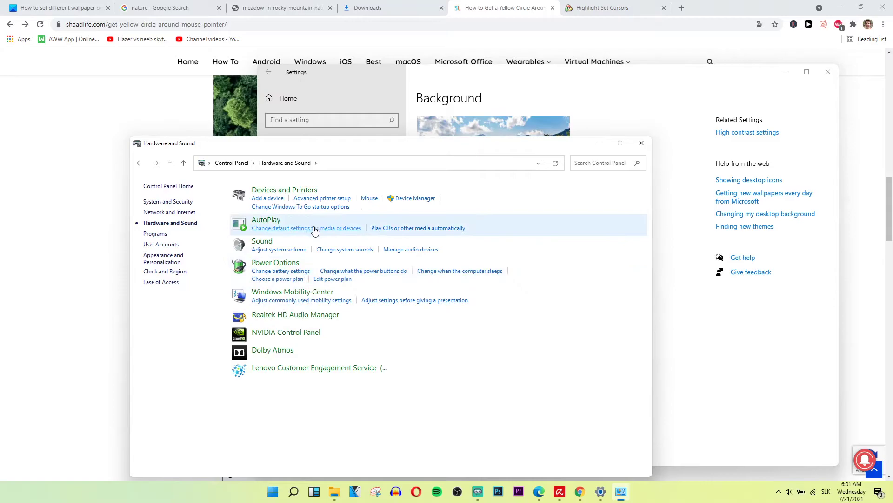
mouse_move(386, 183)
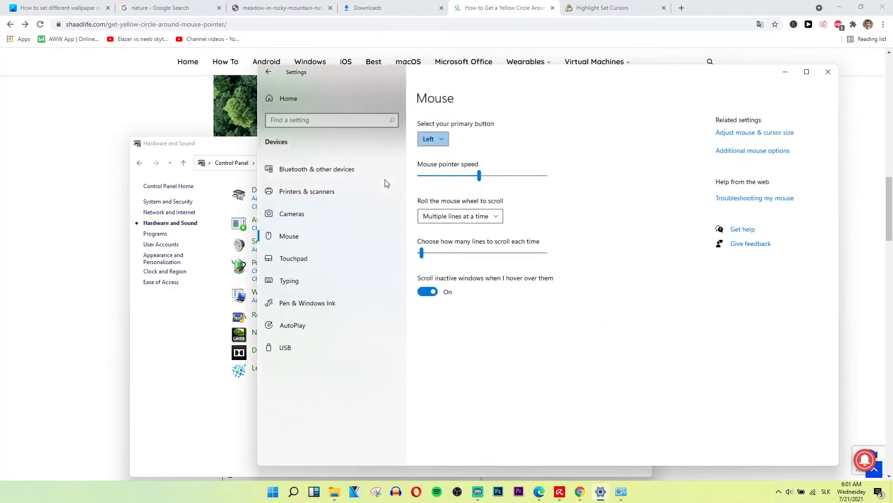
mouse_move(769, 153)
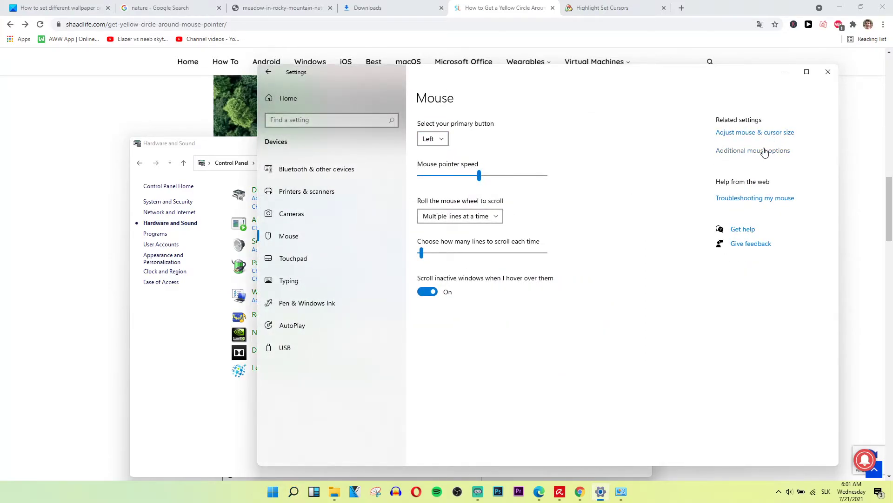
- Open Additional mouse options on the Pointers tab and move the dialog right
click(753, 150)
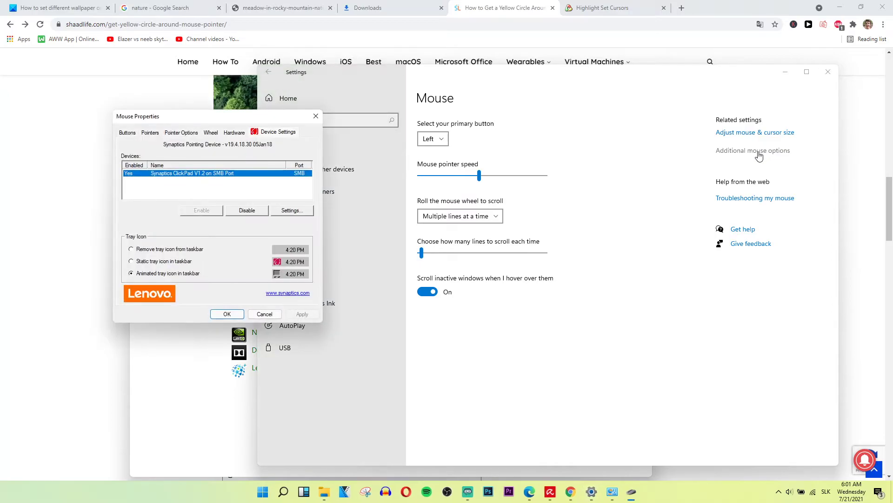
click(150, 133)
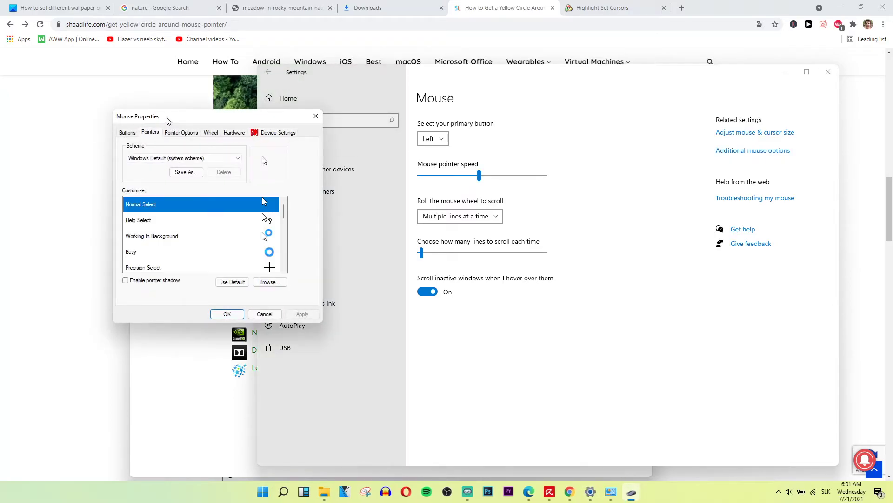
drag(166, 116, 502, 117)
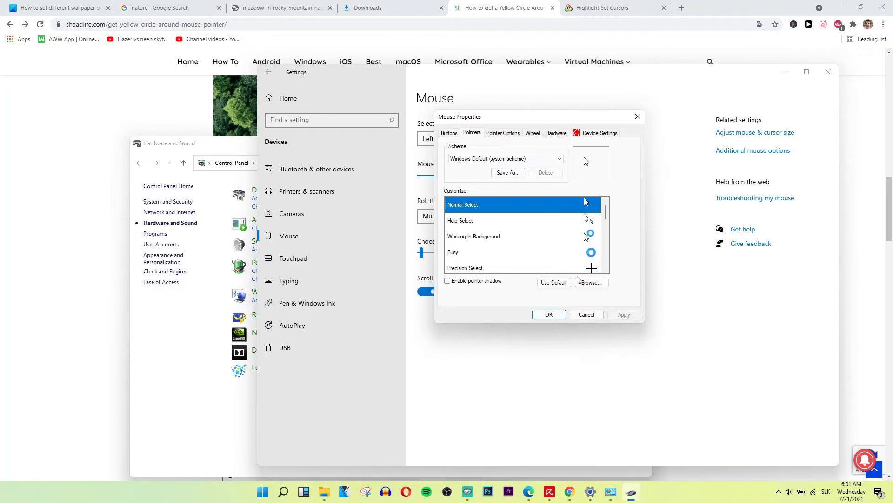
- Browse for a Normal Select cursor and navigate via This PC to Downloads' 'highlighted (1)' folder
click(591, 282)
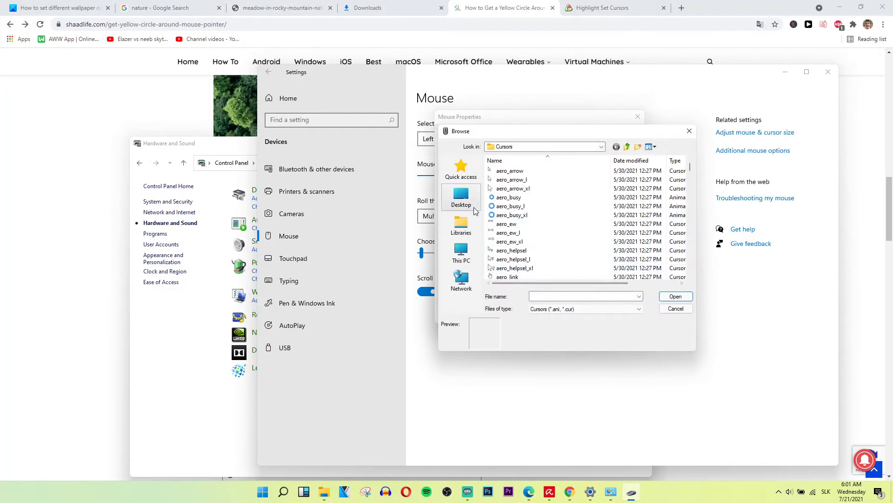
click(461, 225)
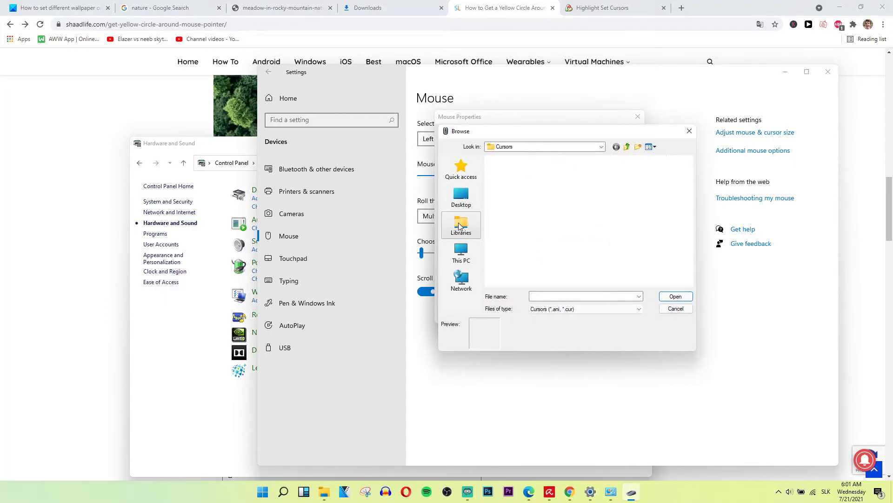
double_click(461, 225)
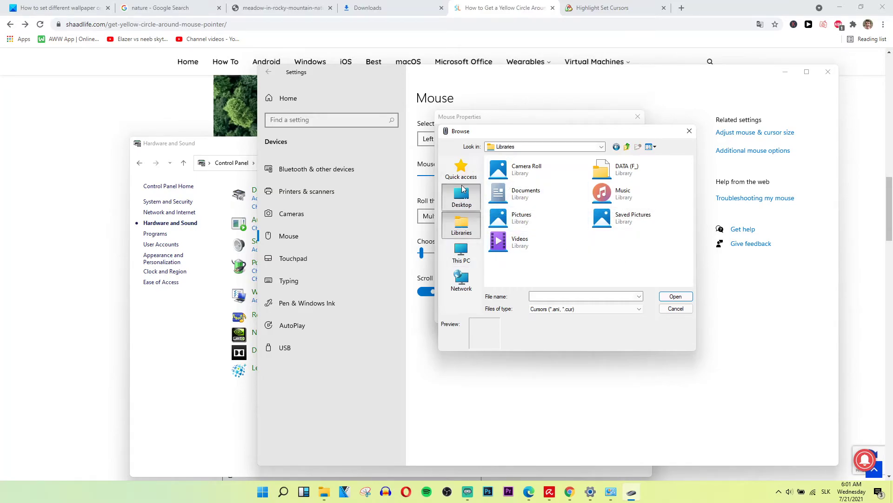
click(461, 196)
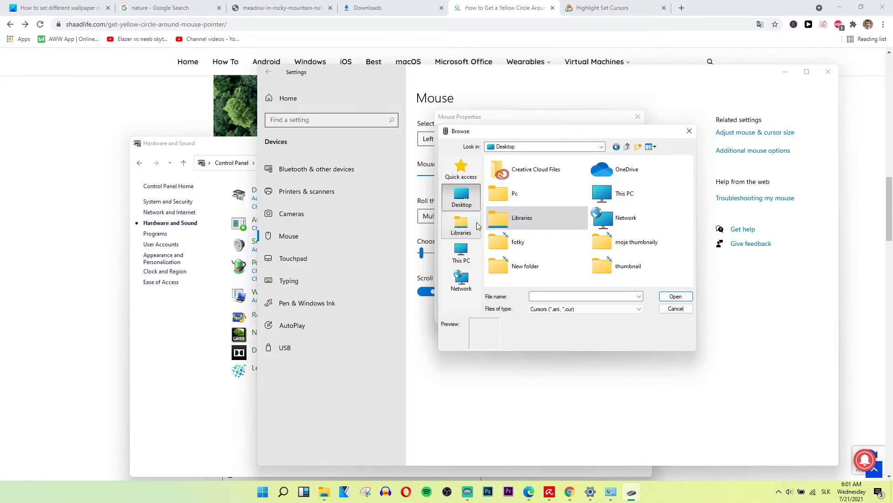
click(462, 252)
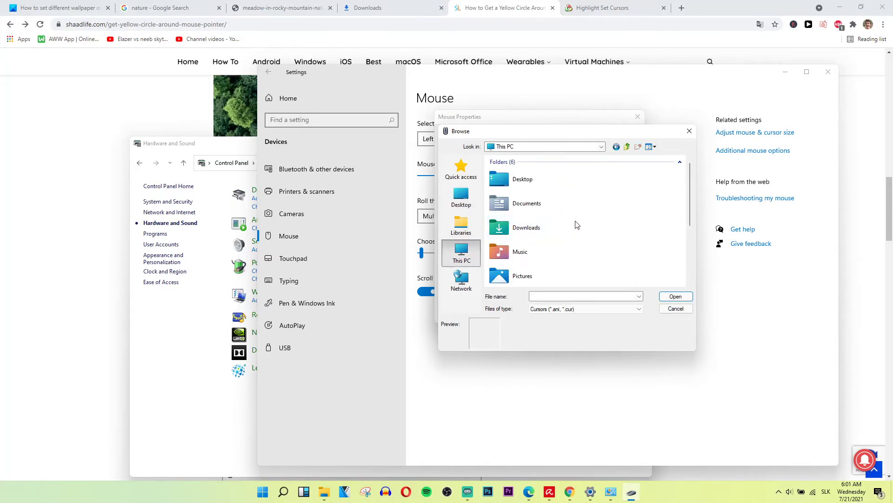
click(461, 168)
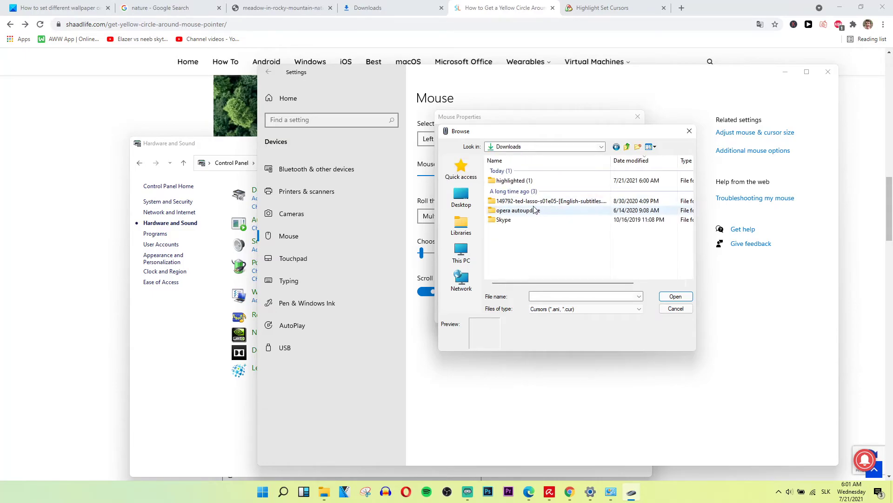
double_click(513, 180)
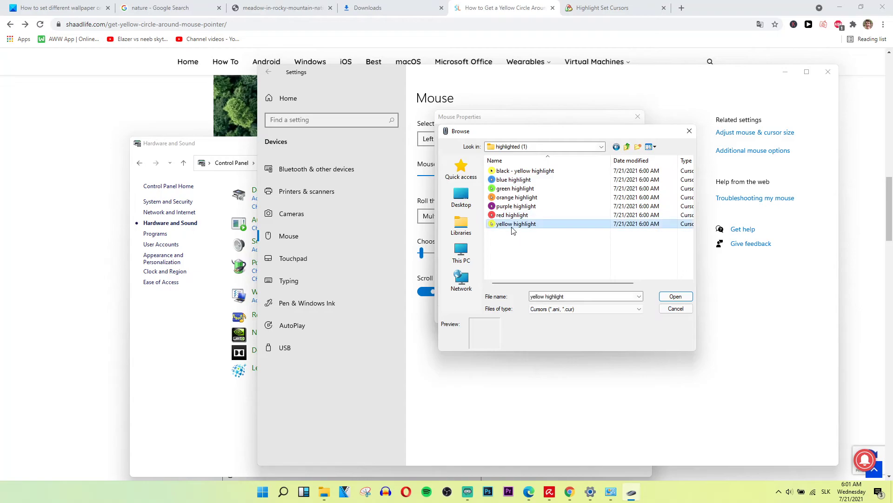
- Load the yellow highlight cursor for Normal Select and apply it
click(675, 296)
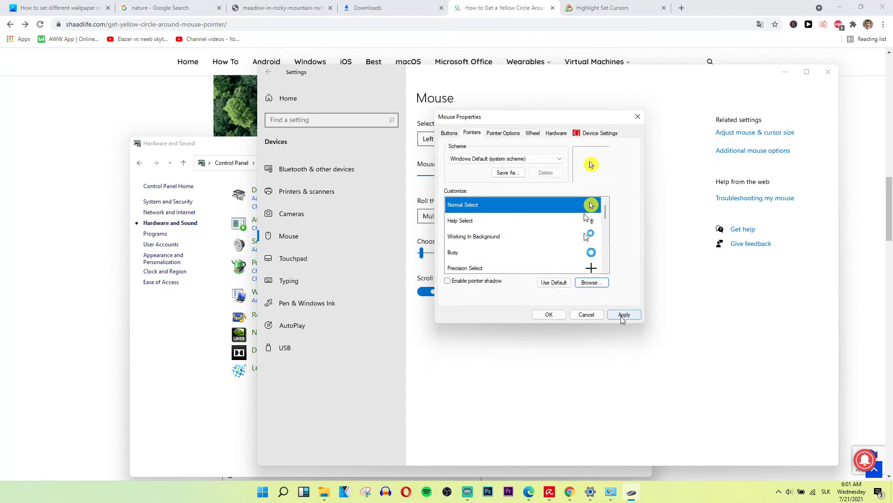
click(624, 315)
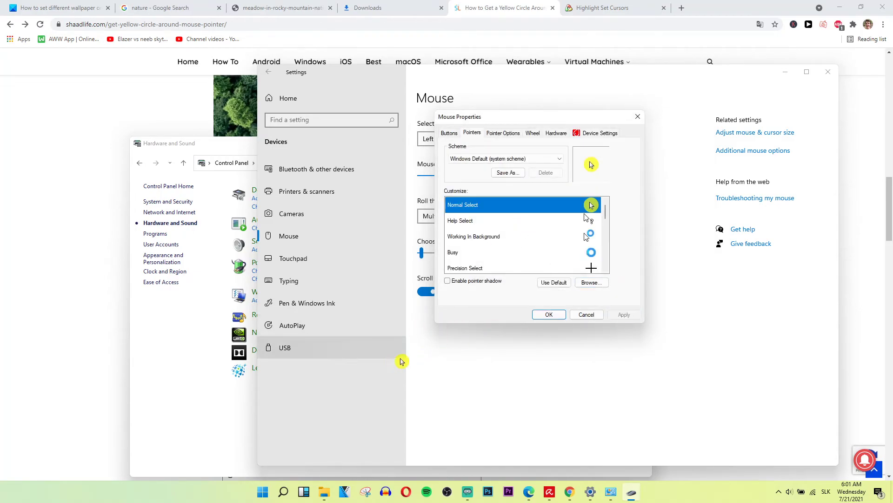
mouse_move(591, 305)
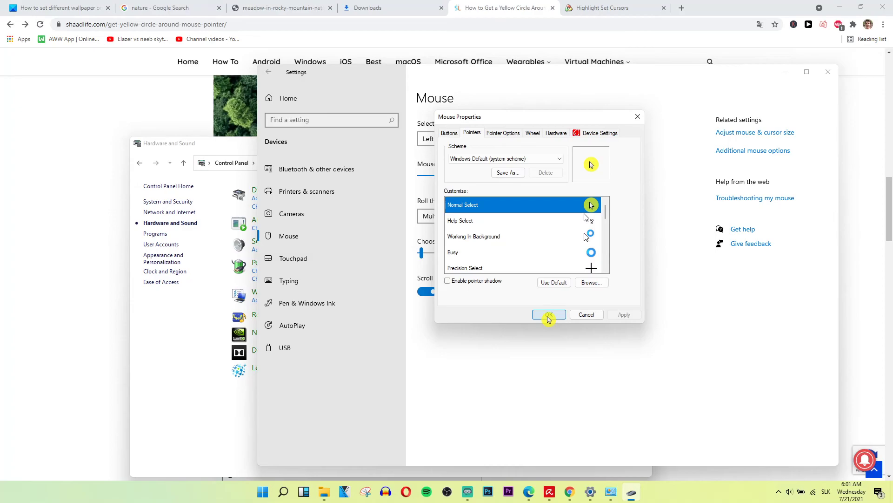
- Close Mouse Properties with OK, return to the ShaadLife guide, and select its title
click(615, 7)
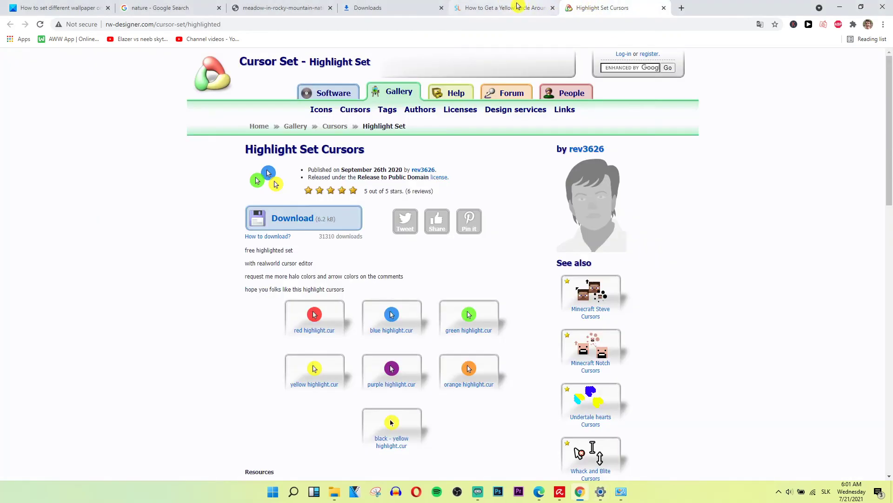
click(502, 7)
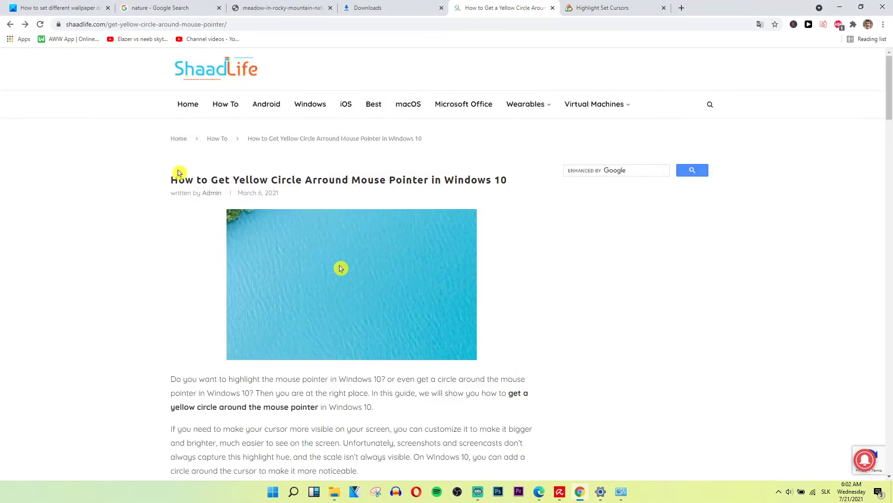
drag(177, 180, 511, 180)
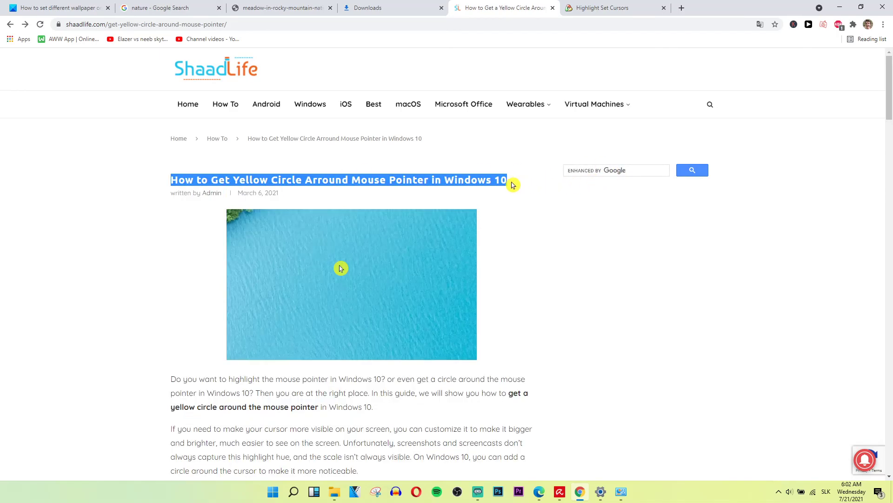